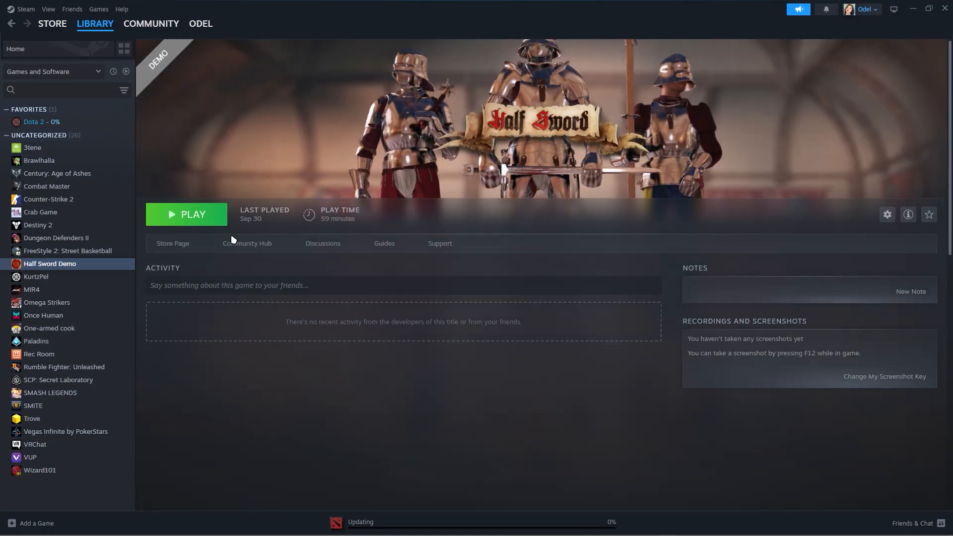
- Launch Half Sword Demo from its library page, allowing the Steam Client Service permission prompt
{"action": "left_click", "coordinate": [186, 214]}
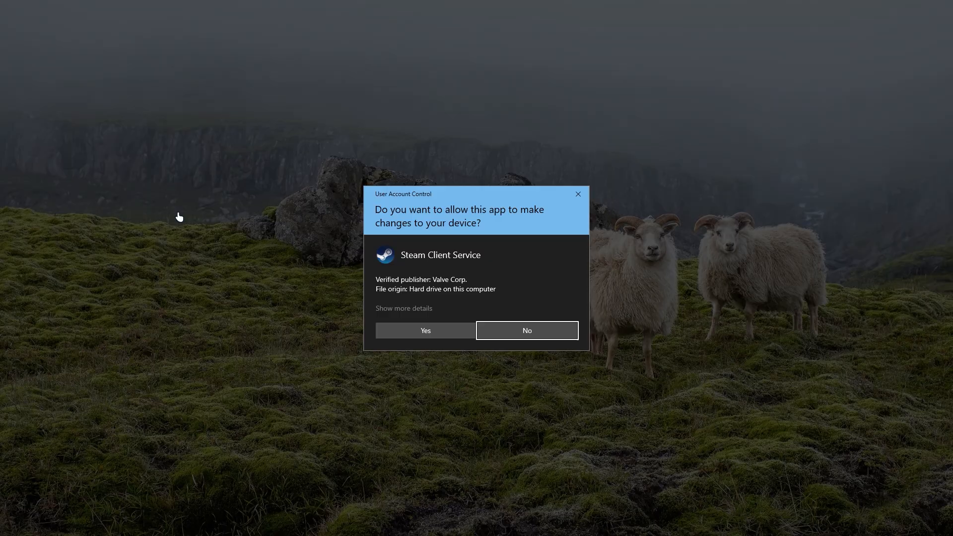
{"action": "left_click", "coordinate": [424, 330]}
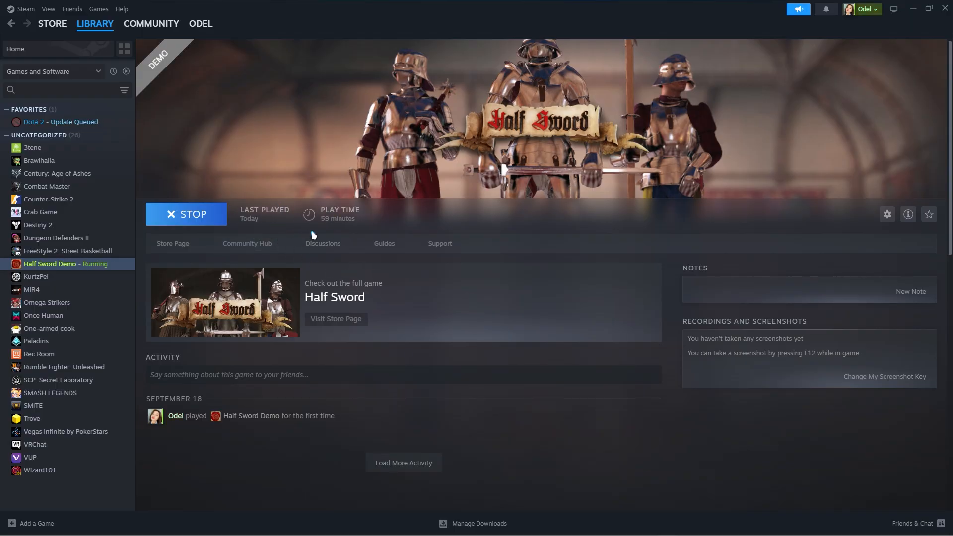
{"action": "mouse_move", "coordinate": [507, 153]}
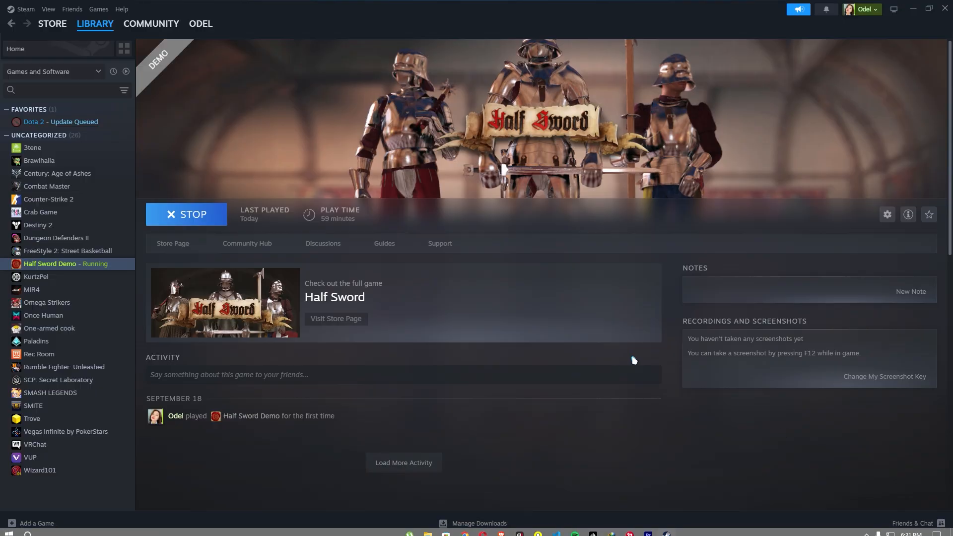
{"action": "mouse_move", "coordinate": [639, 306]}
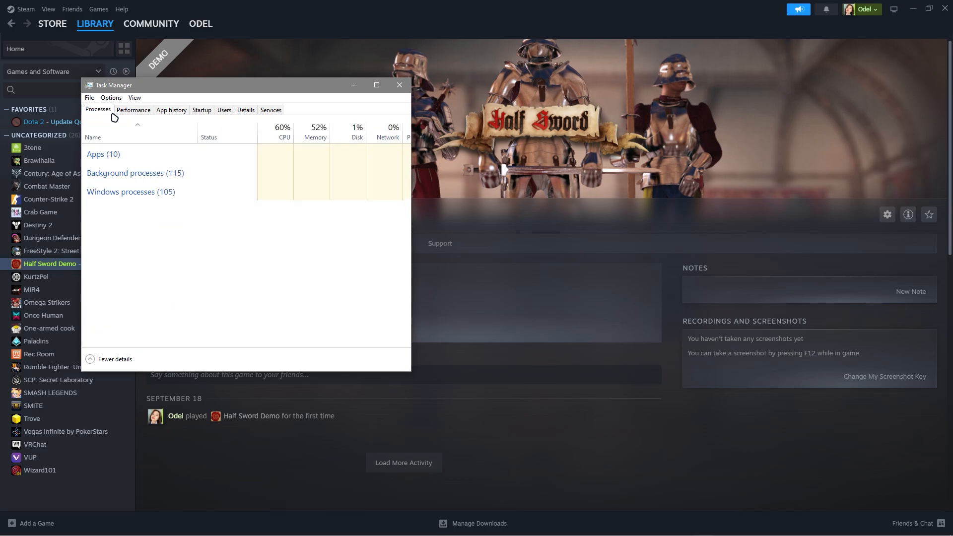
- Review the expanded Apps list, including the game template process, then close Task Manager
{"action": "left_click", "coordinate": [104, 154]}
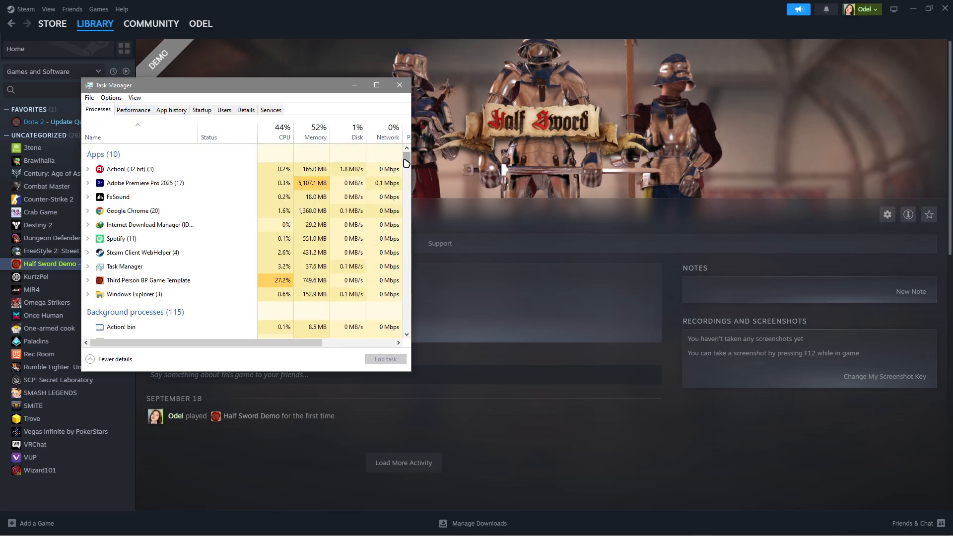
{"action": "left_click", "coordinate": [125, 266]}
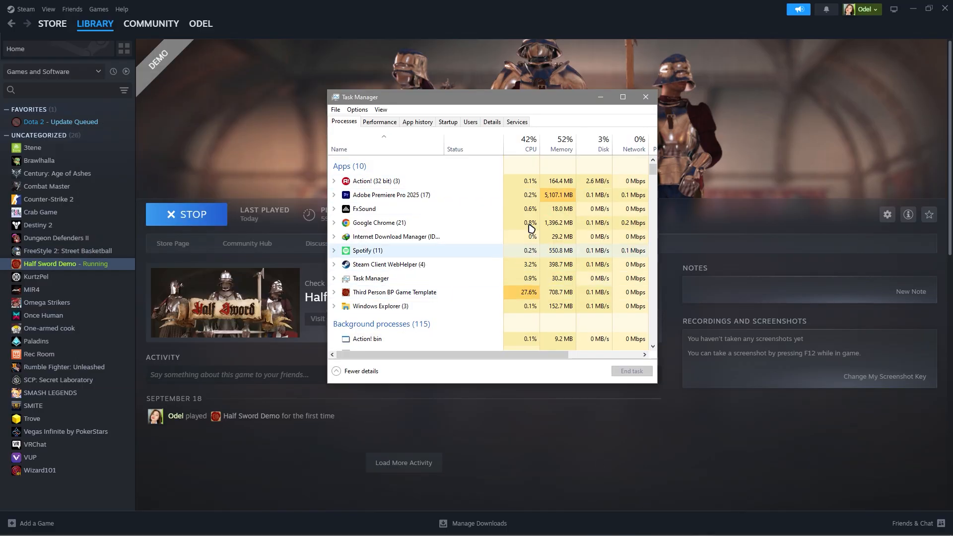
{"action": "scroll", "scroll_direction": "down", "scroll_amount": 3}
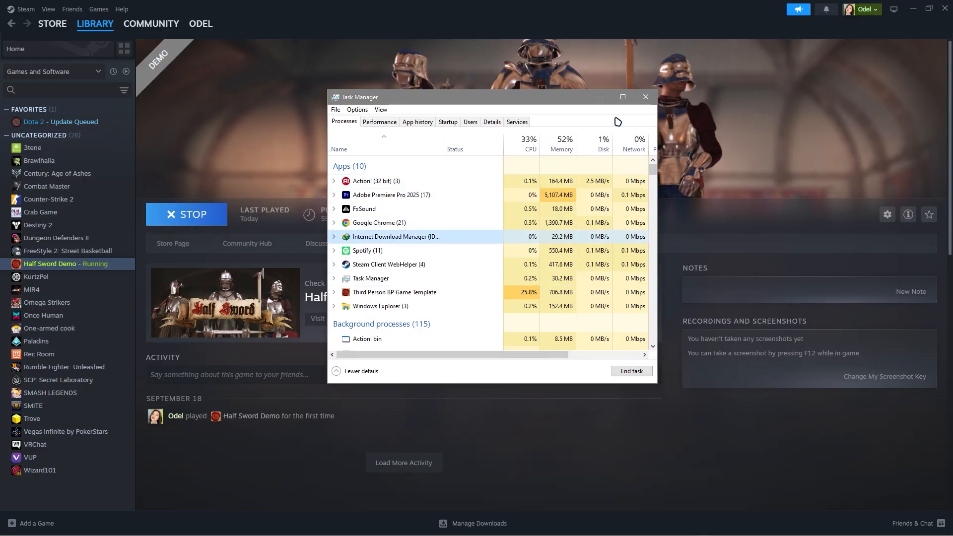
{"action": "left_click", "coordinate": [645, 97]}
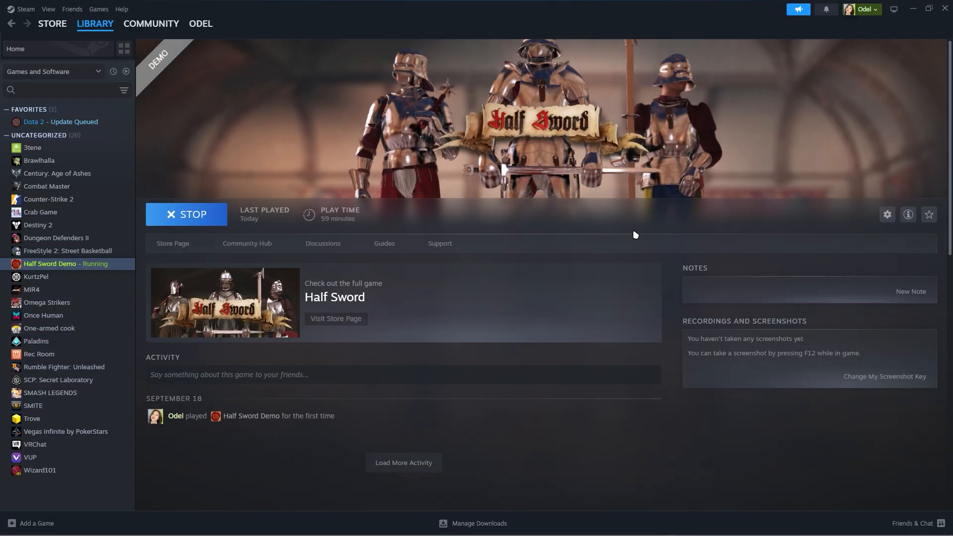
{"action": "mouse_move", "coordinate": [852, 216]}
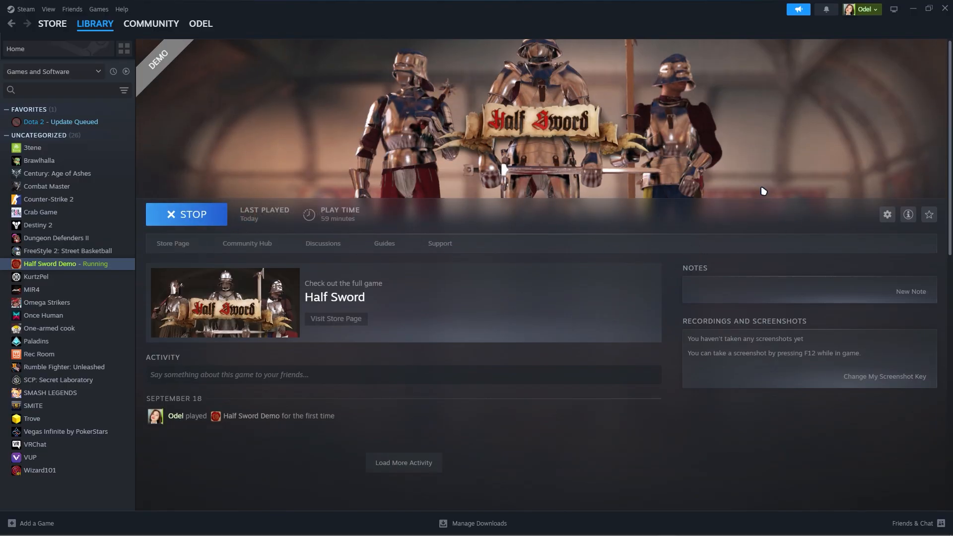
{"action": "mouse_move", "coordinate": [493, 393]}
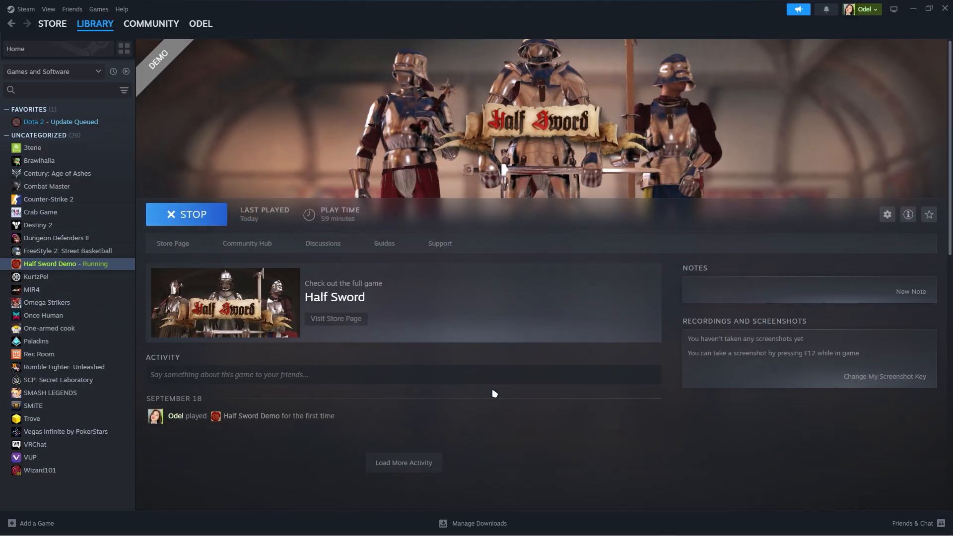